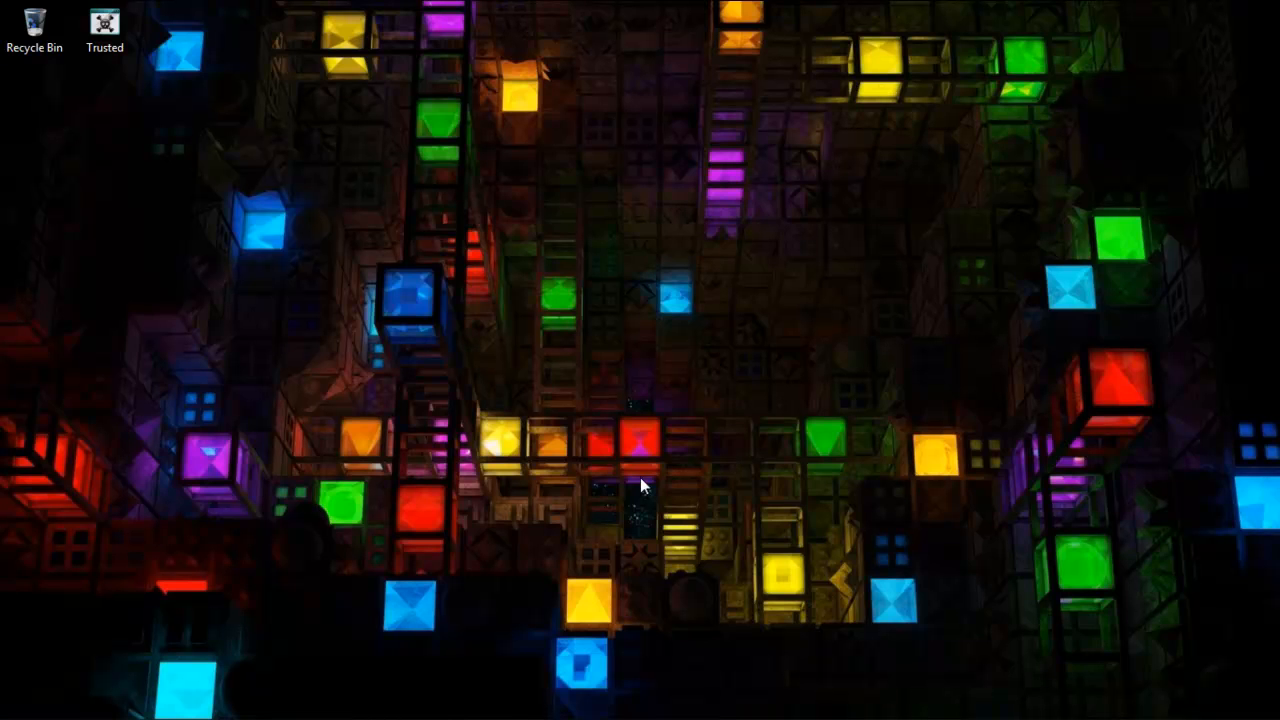
mouse_move(532, 360)
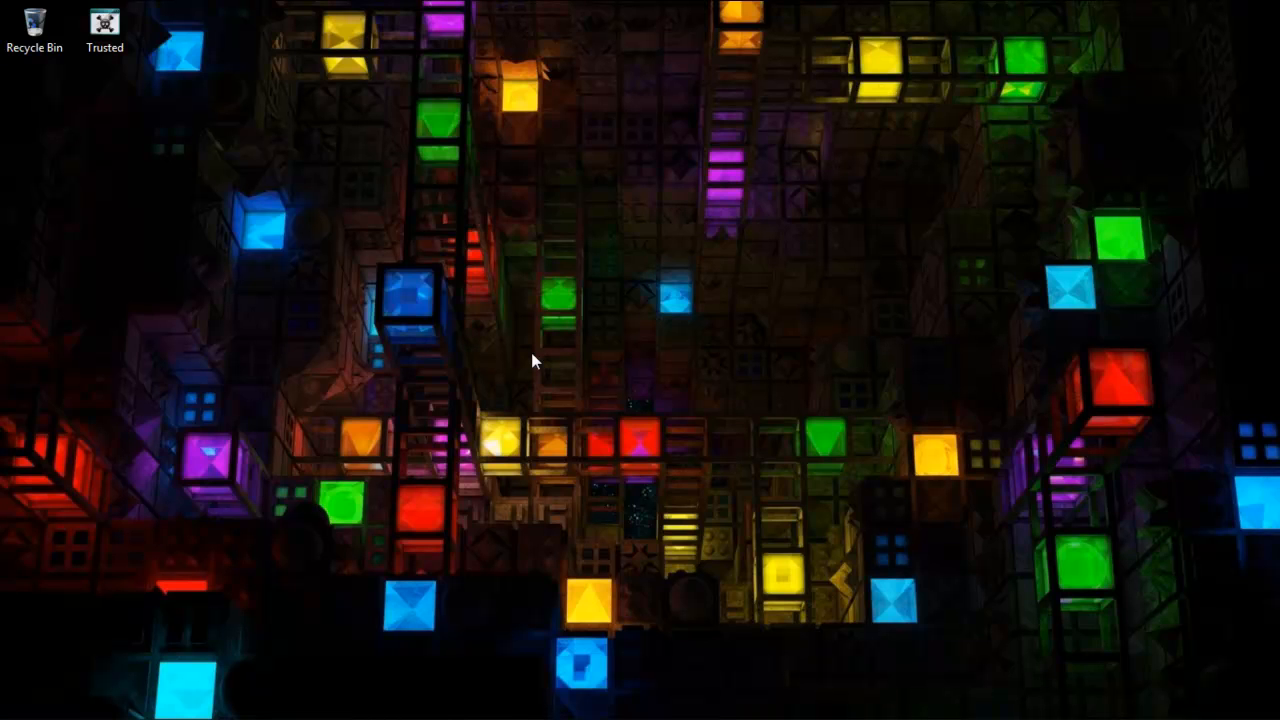
mouse_move(565, 293)
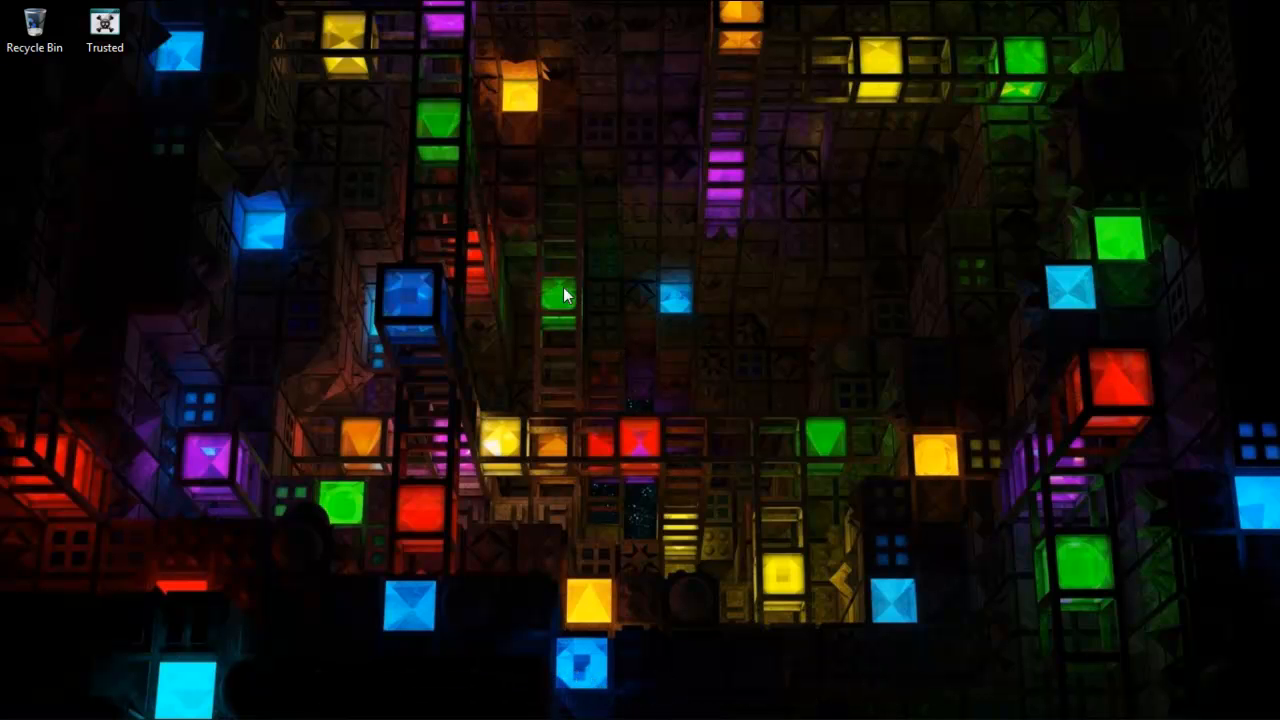
mouse_move(617, 357)
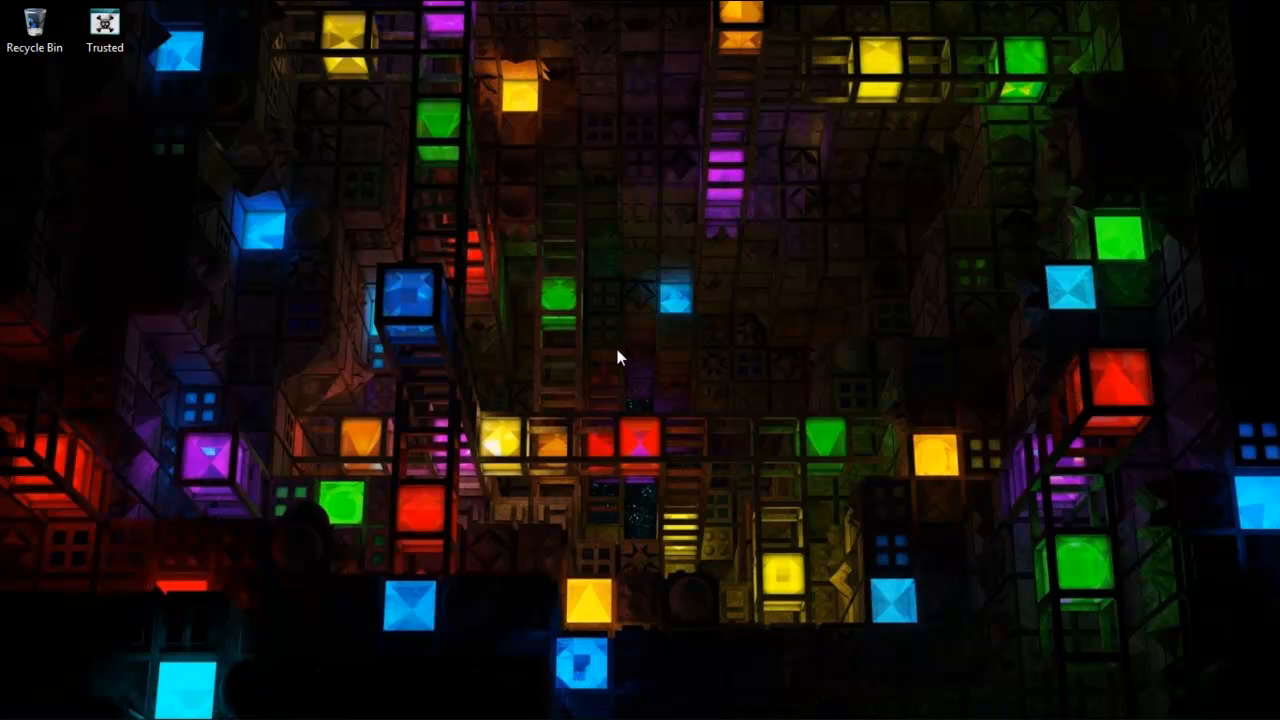
mouse_move(615, 334)
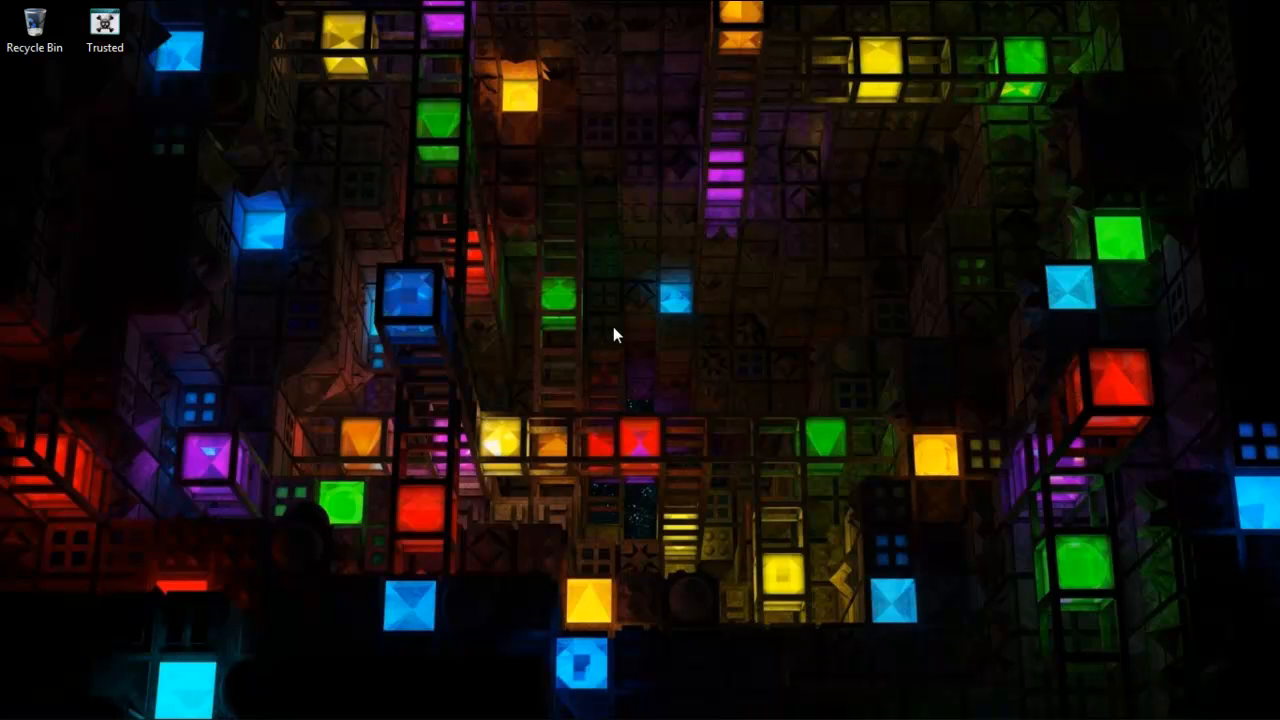
mouse_move(643, 508)
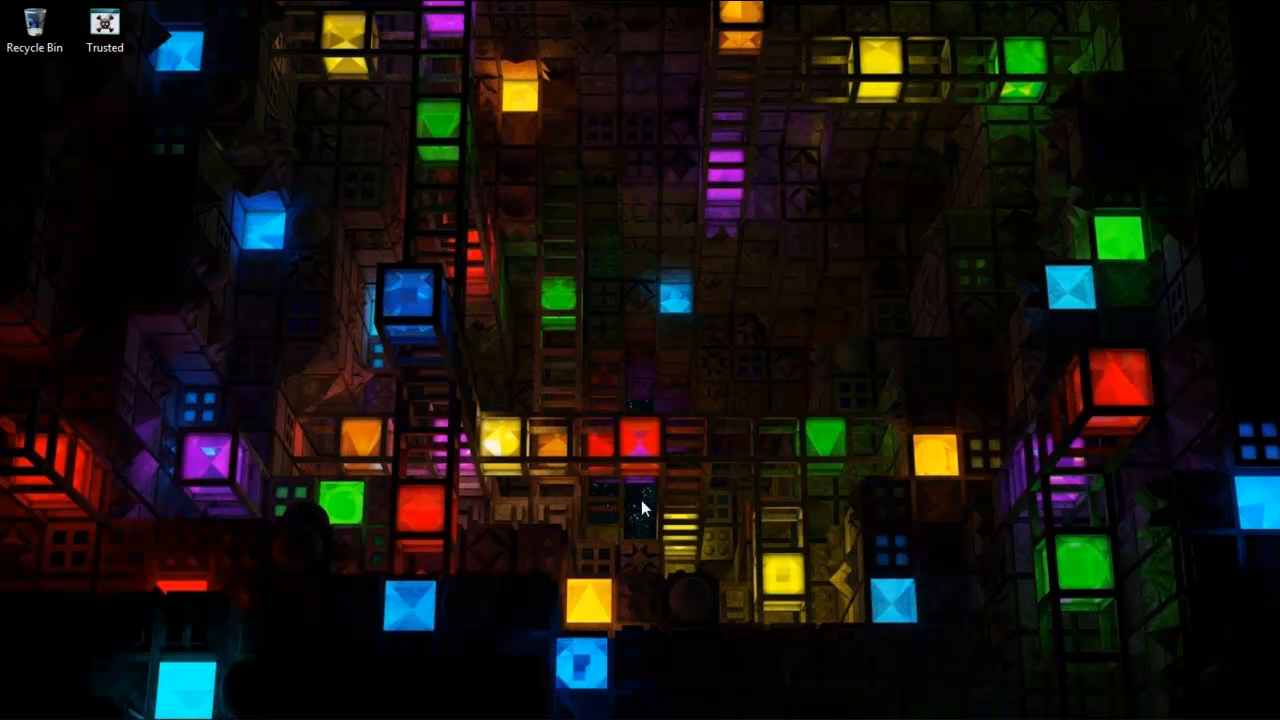
mouse_move(155, 510)
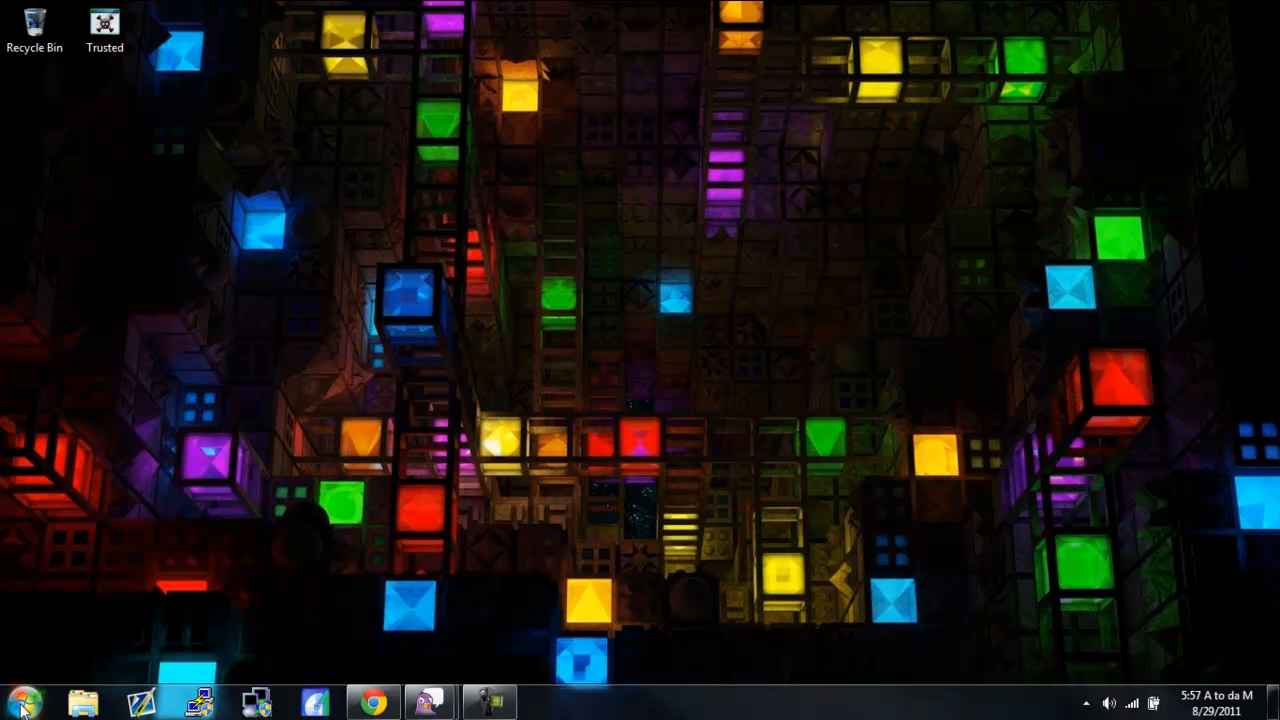
Step: Launch cmd from Start and run ipconfig to reveal default gateway 192.168.1.1
click(18, 700)
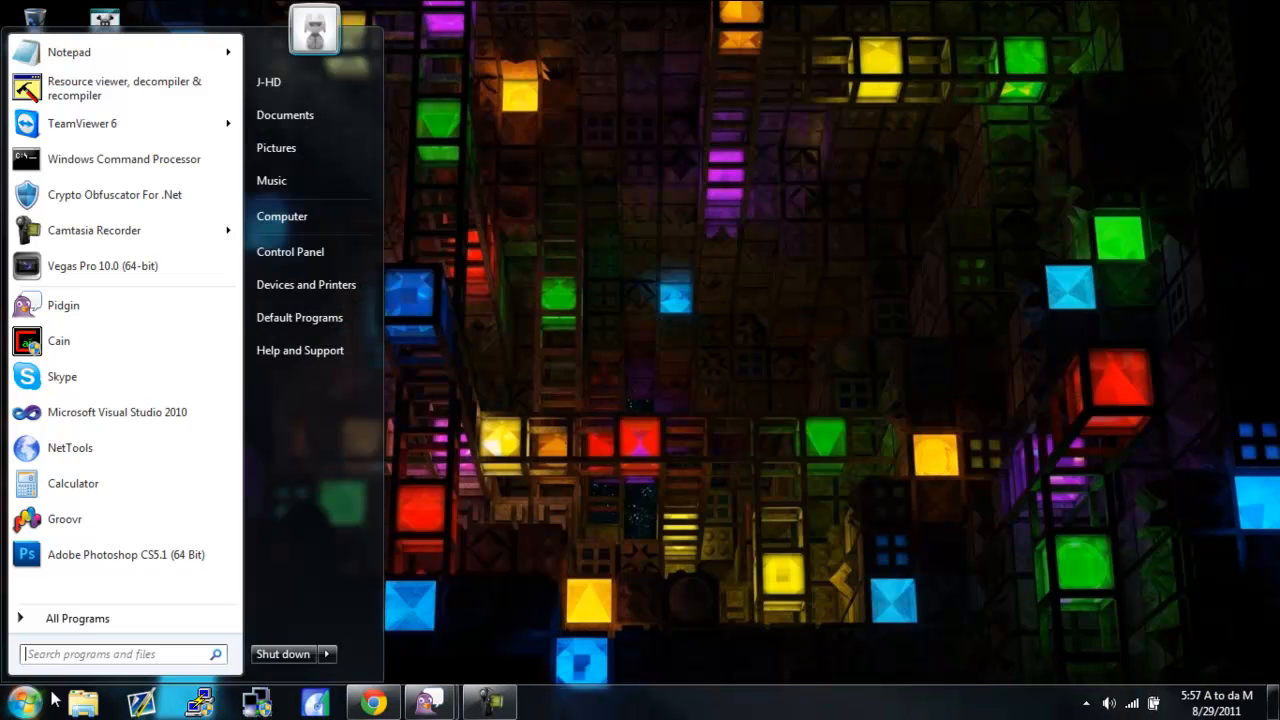
text(cmd)
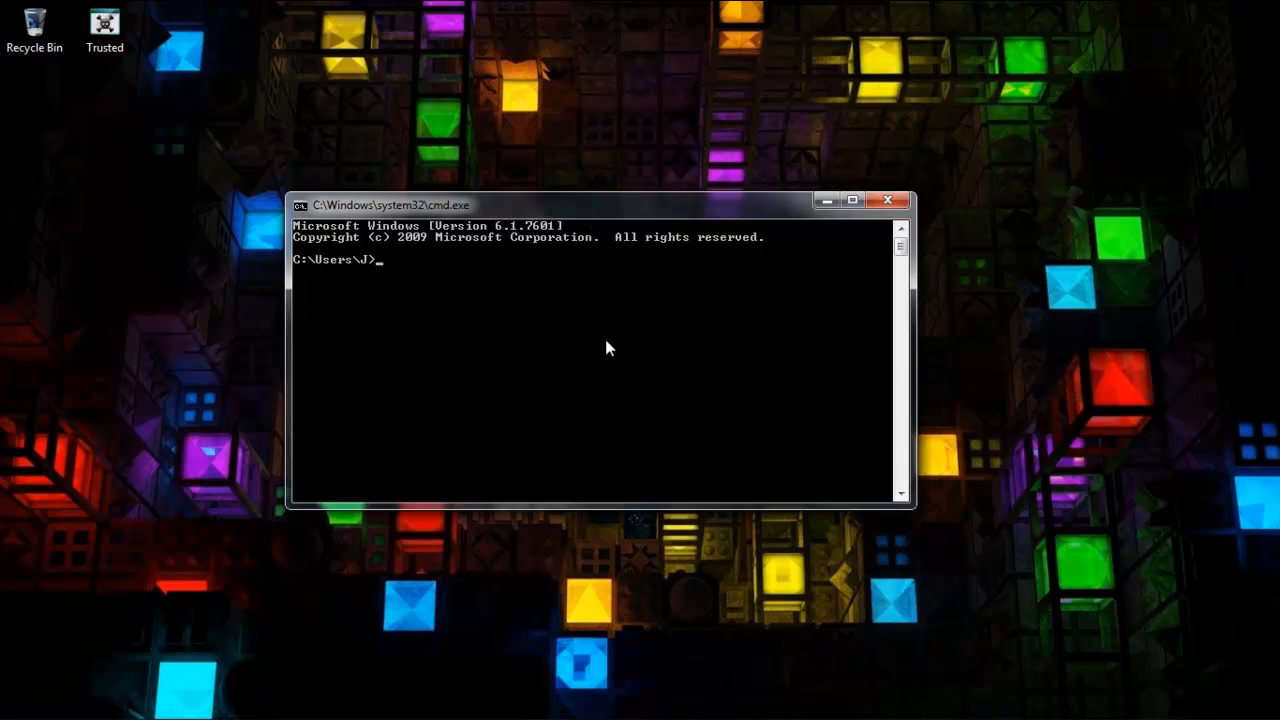
text(ip)
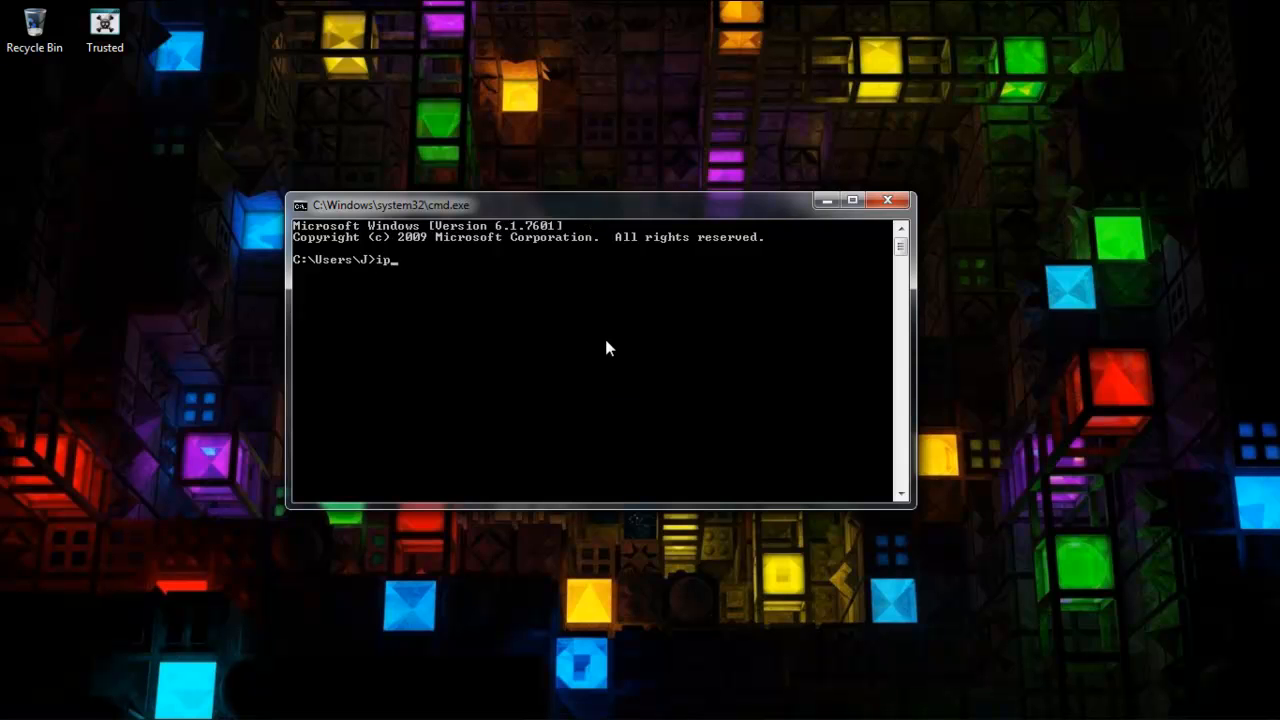
text(config)
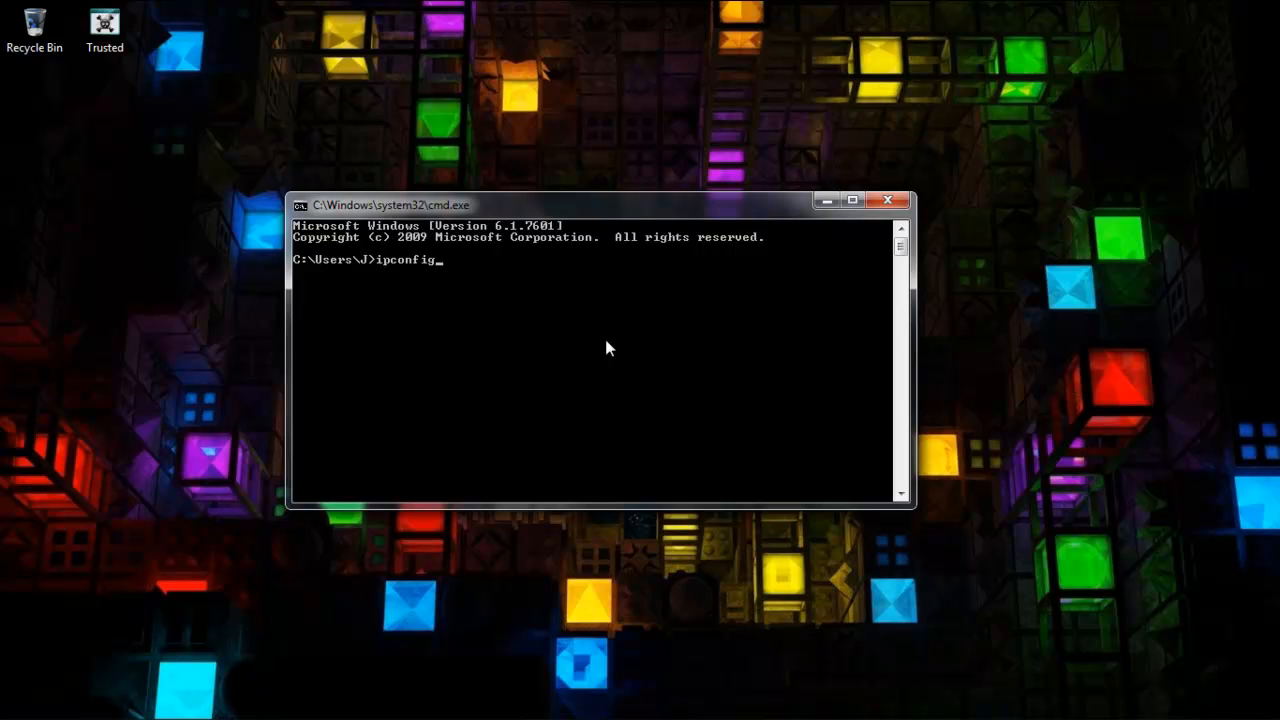
key(Enter)
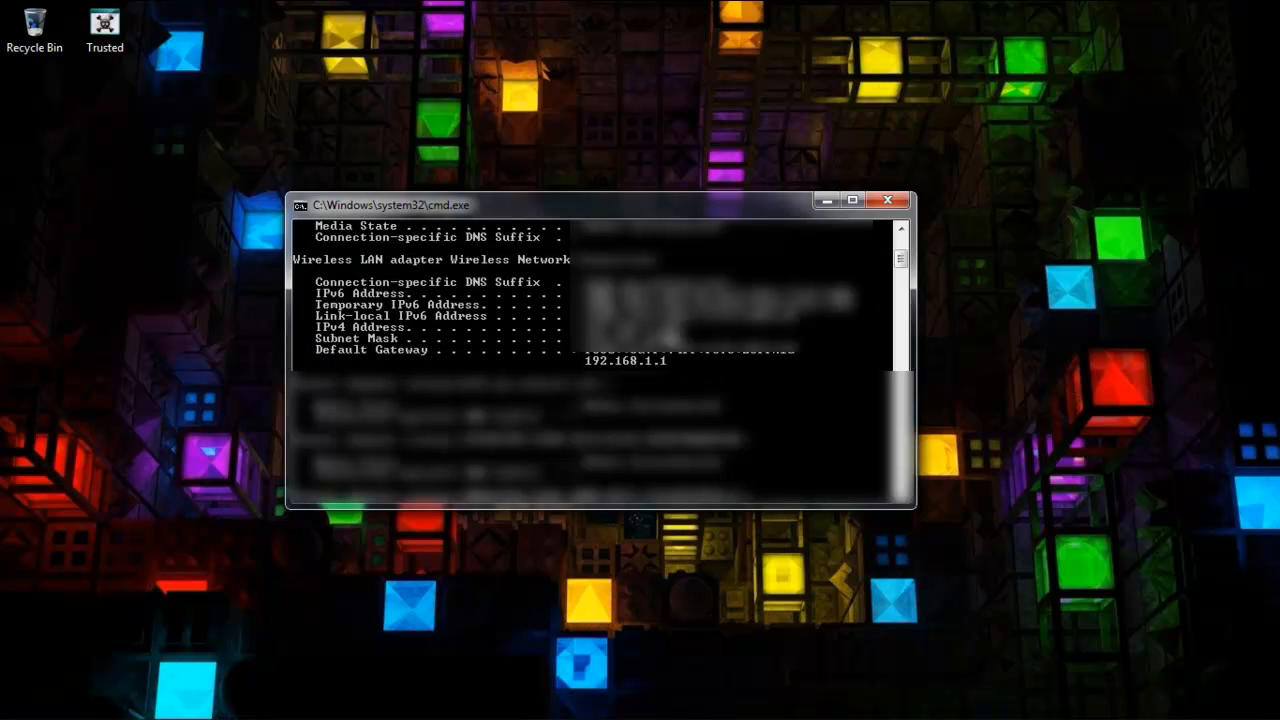
mouse_move(589, 366)
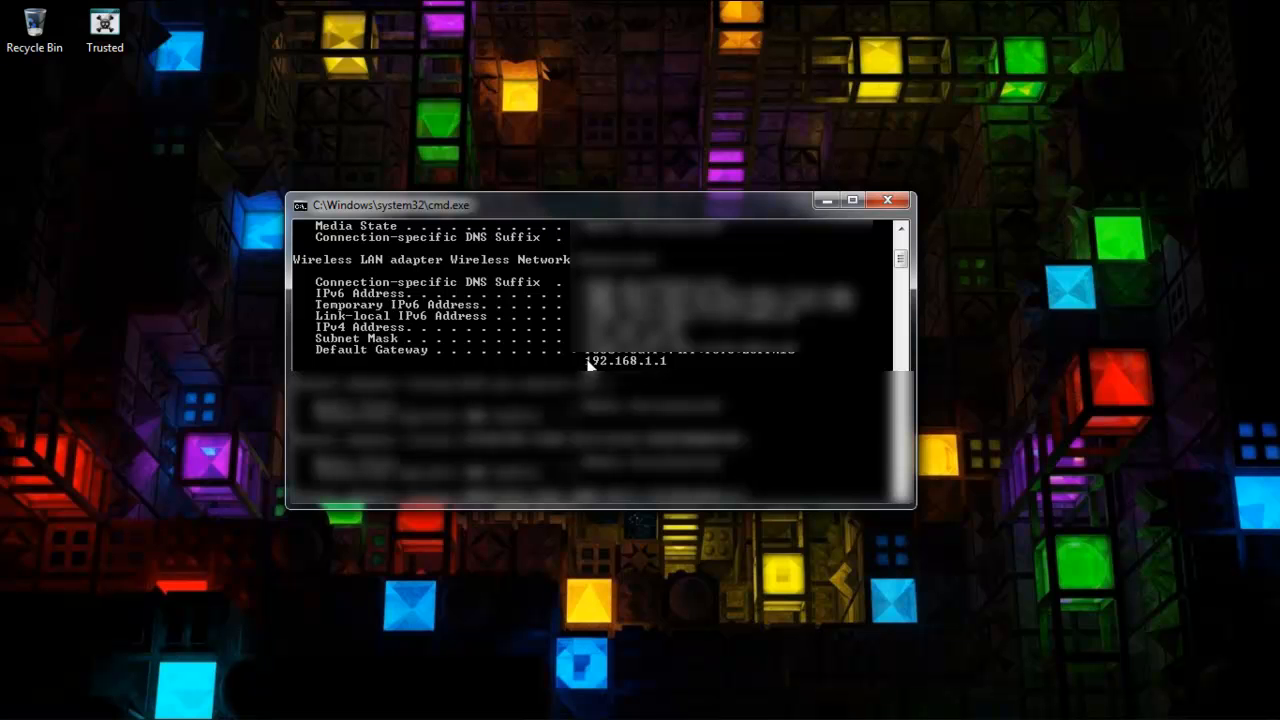
mouse_move(650, 363)
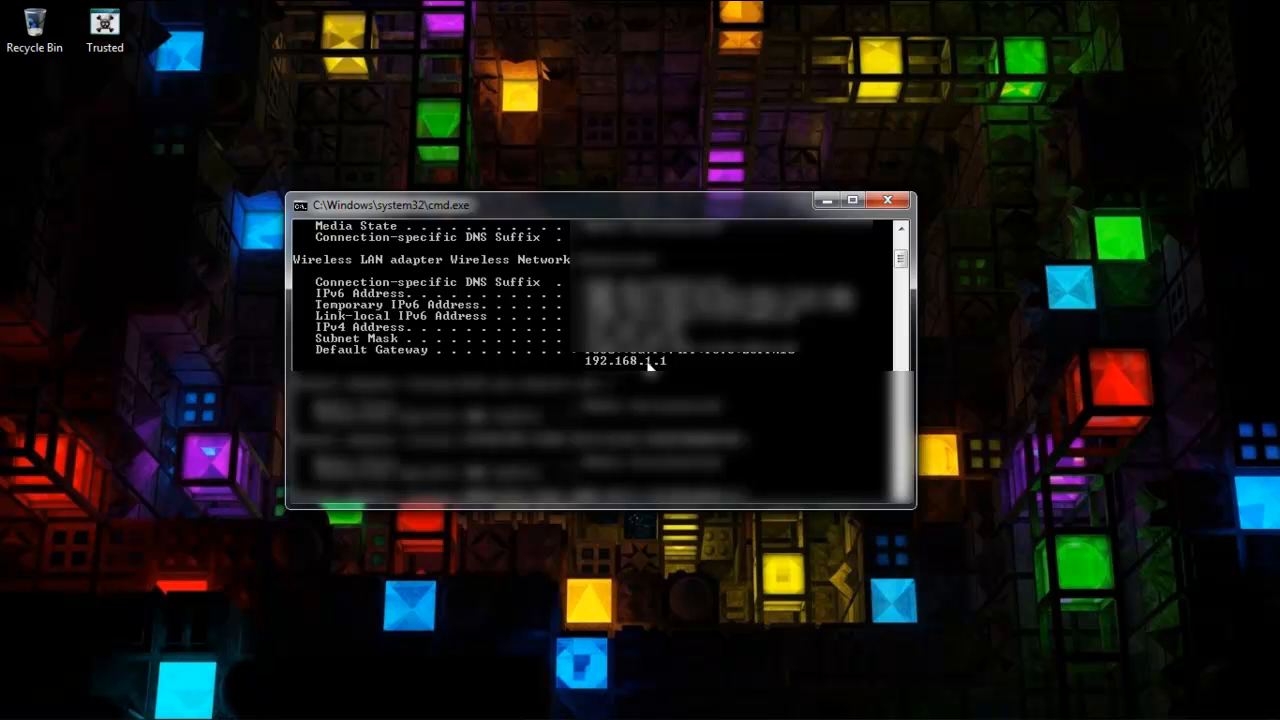
mouse_move(668, 365)
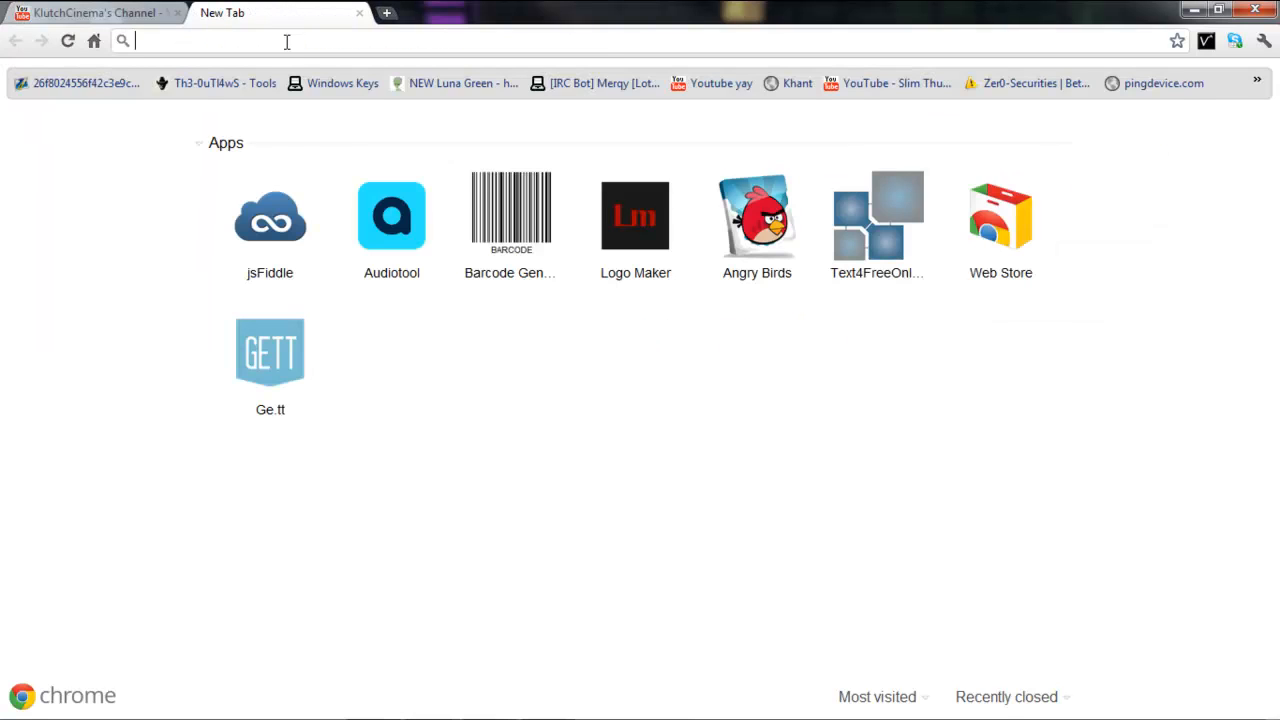
Step: Load the router admin at 192.168.1.1 and go to the MAC Address Clone page
text(192.168.1.1)
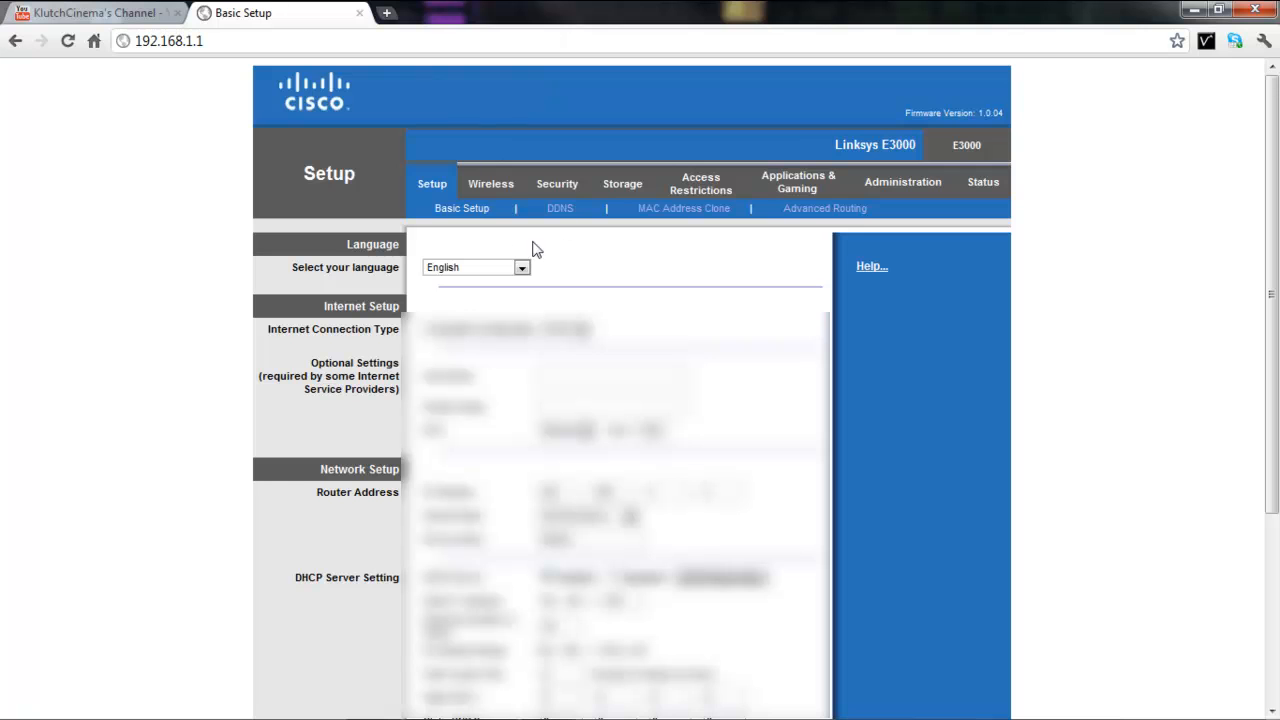
mouse_move(753, 286)
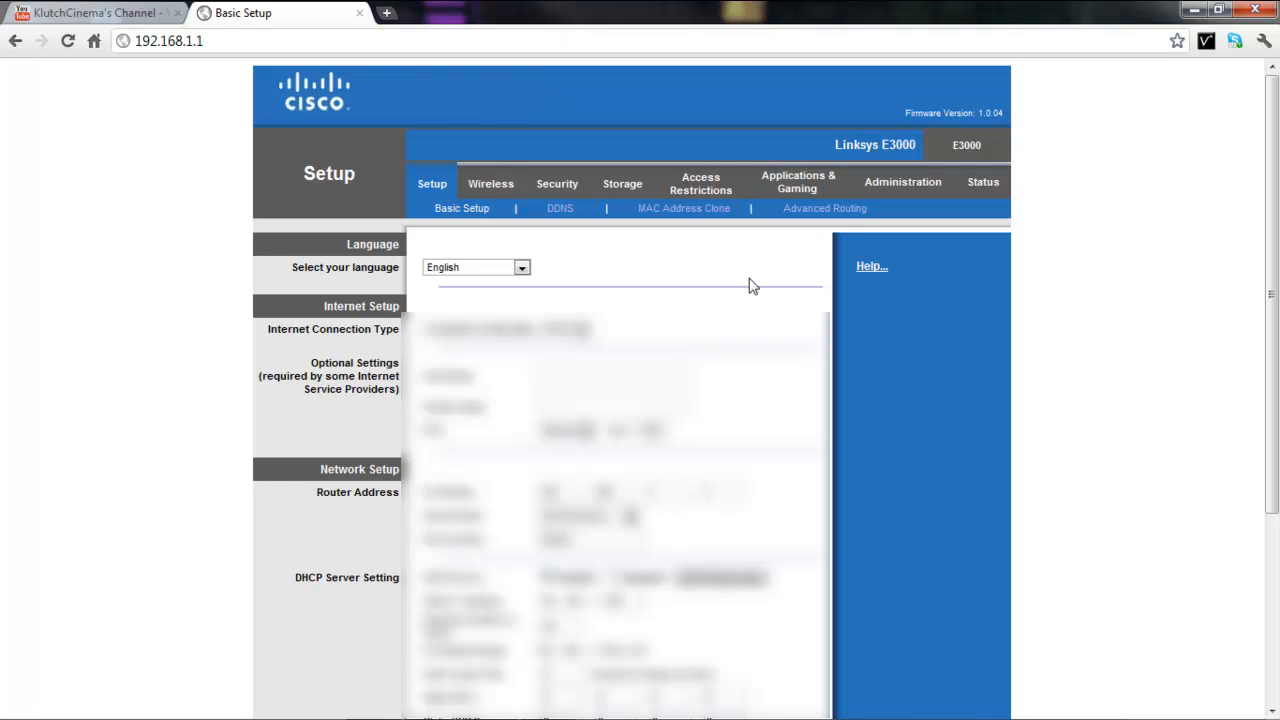
mouse_move(588, 200)
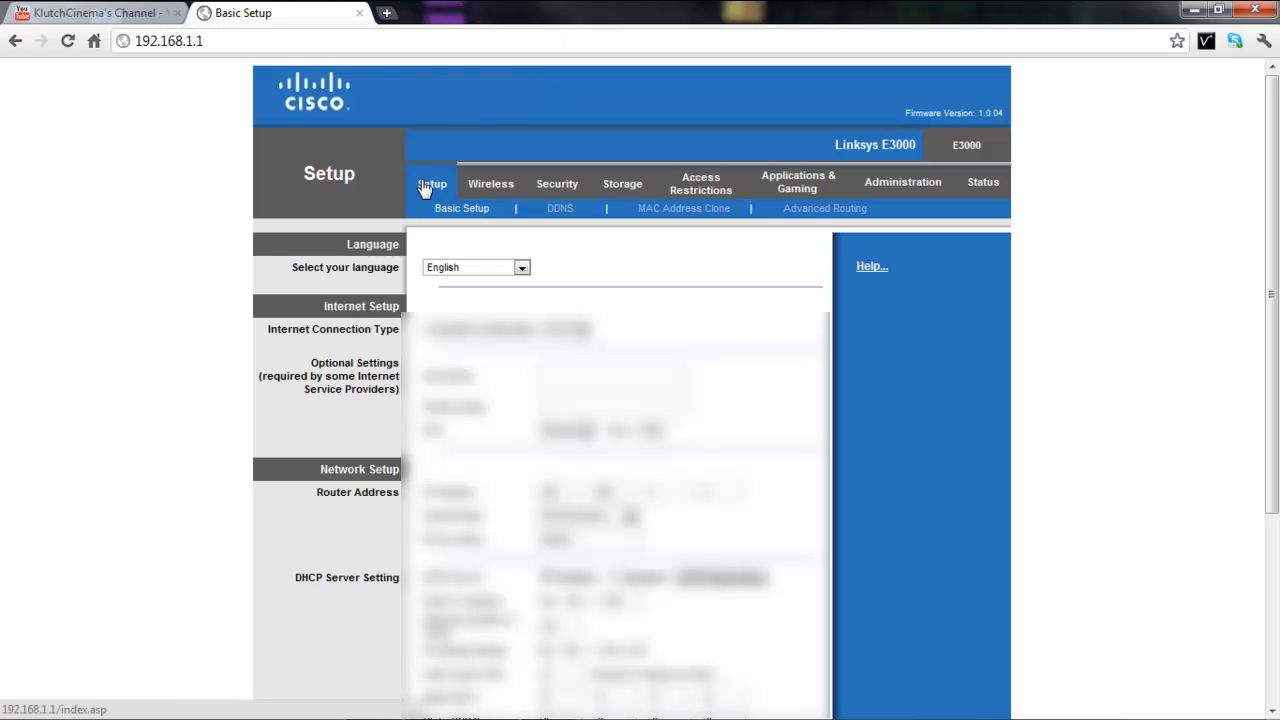
mouse_move(628, 220)
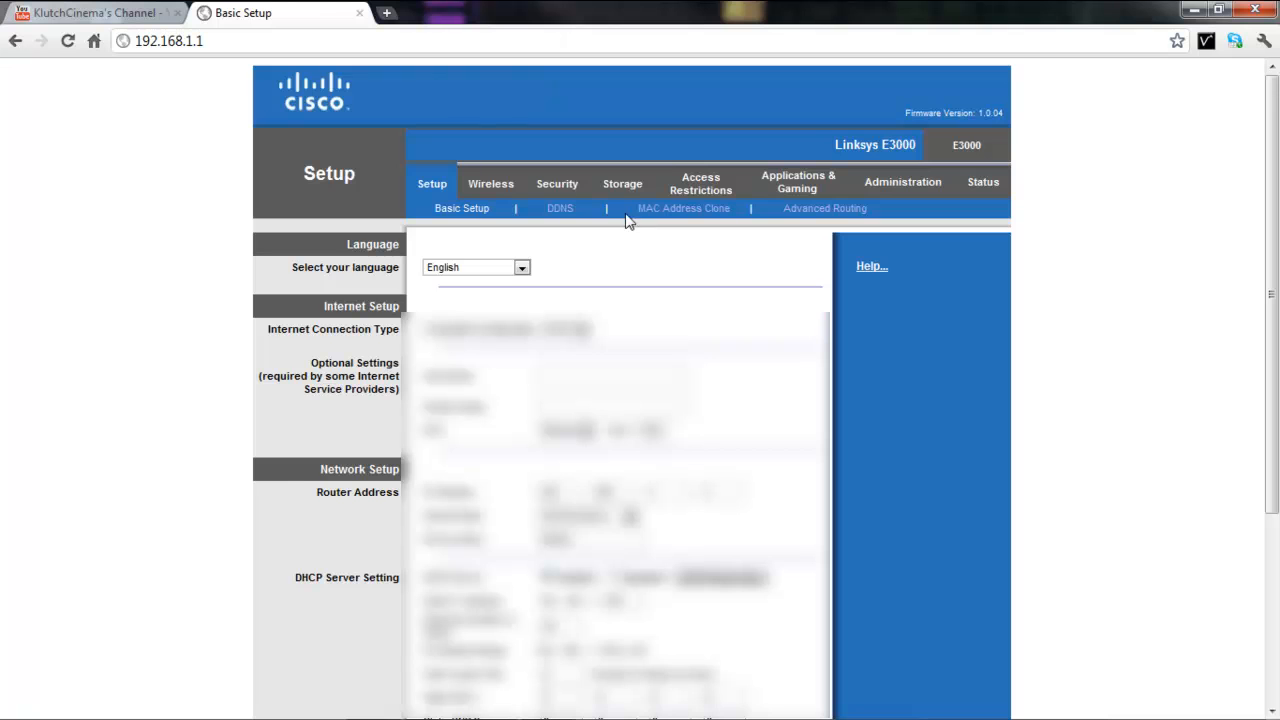
click(683, 208)
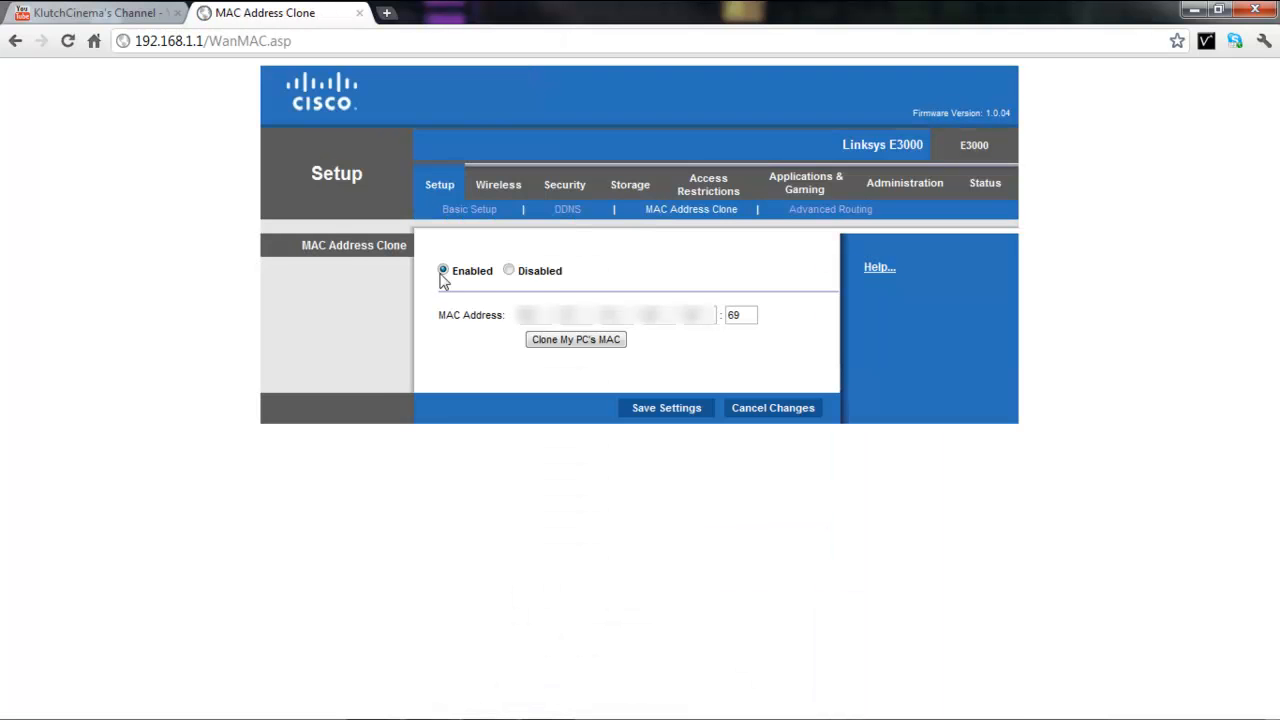
mouse_move(538, 287)
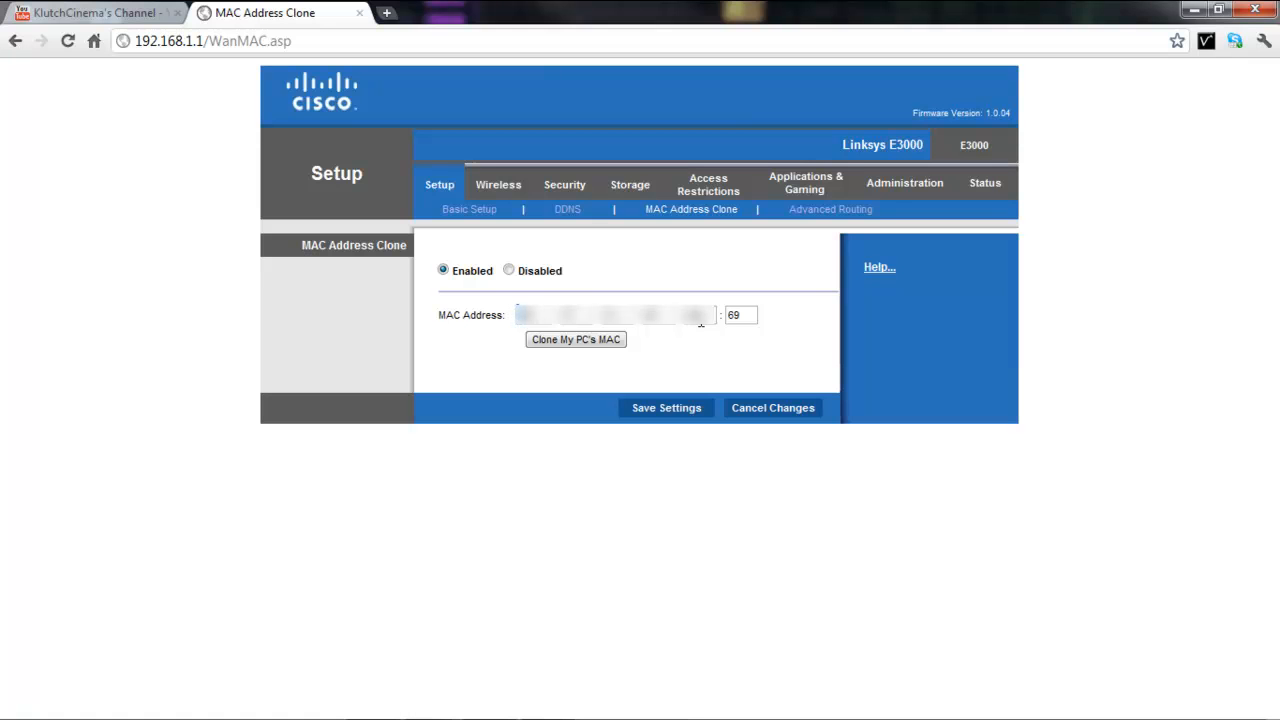
click(740, 315)
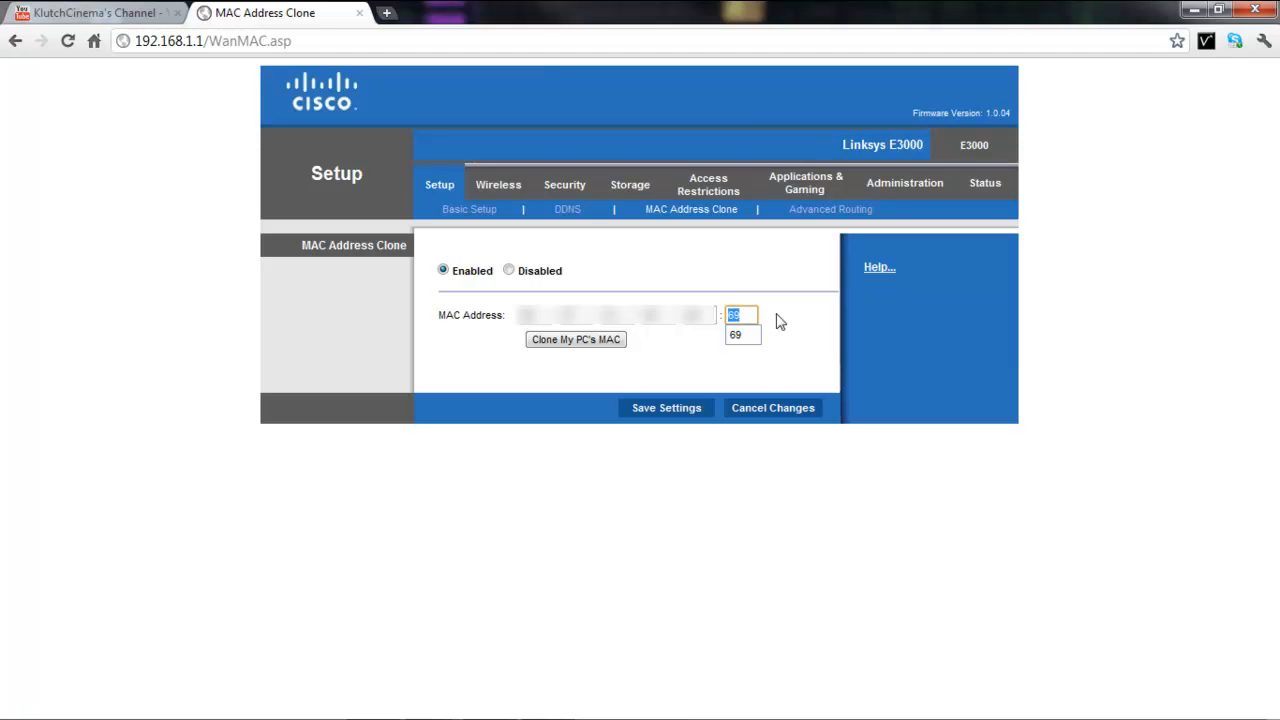
key(BackSpace)
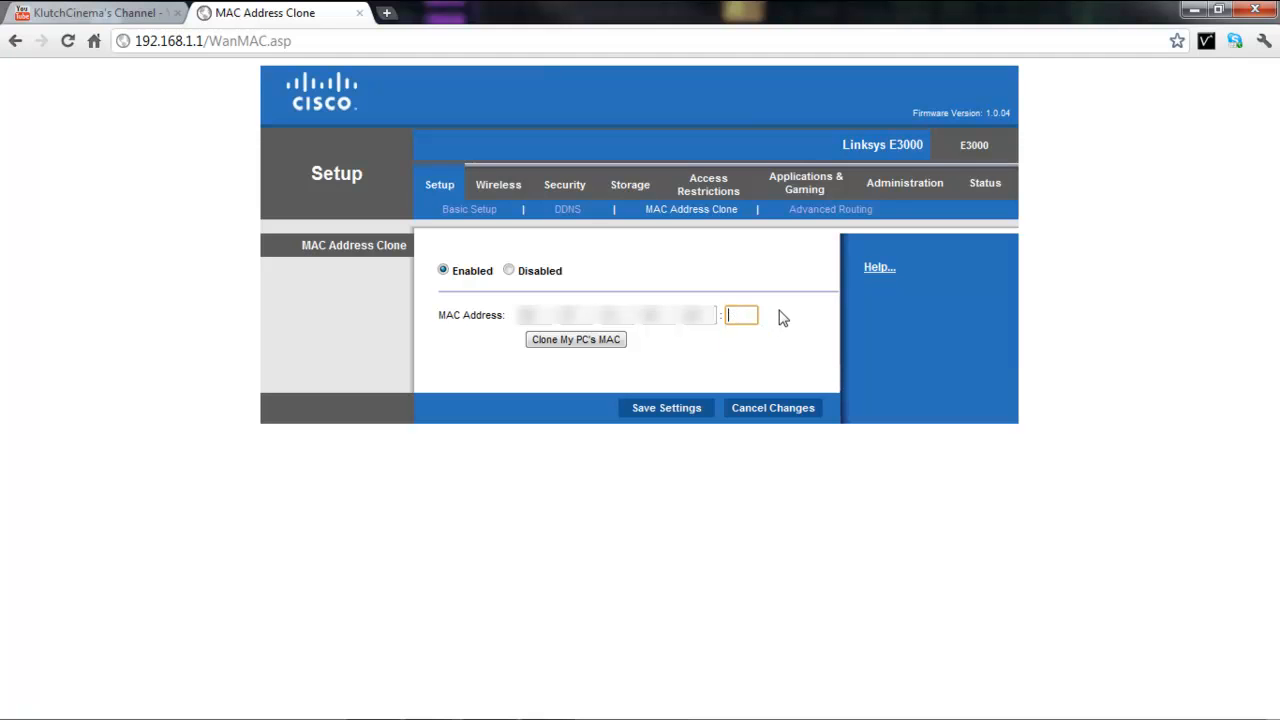
click(666, 407)
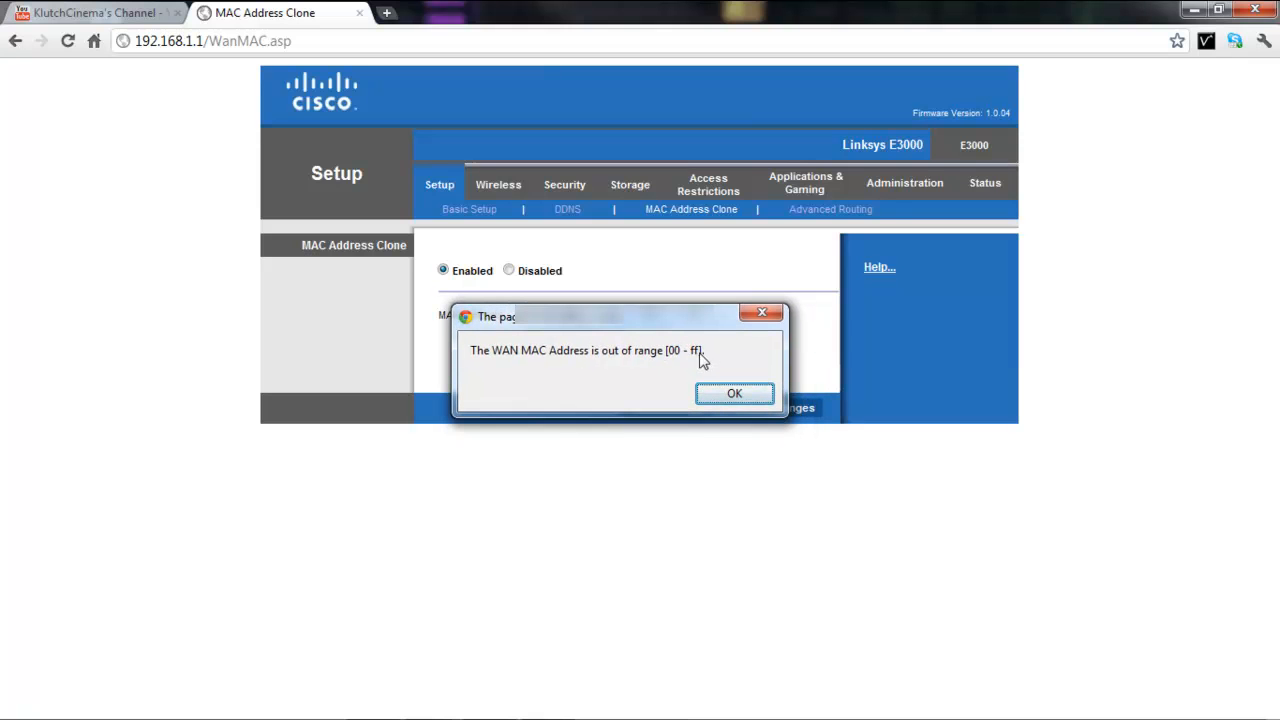
click(734, 392)
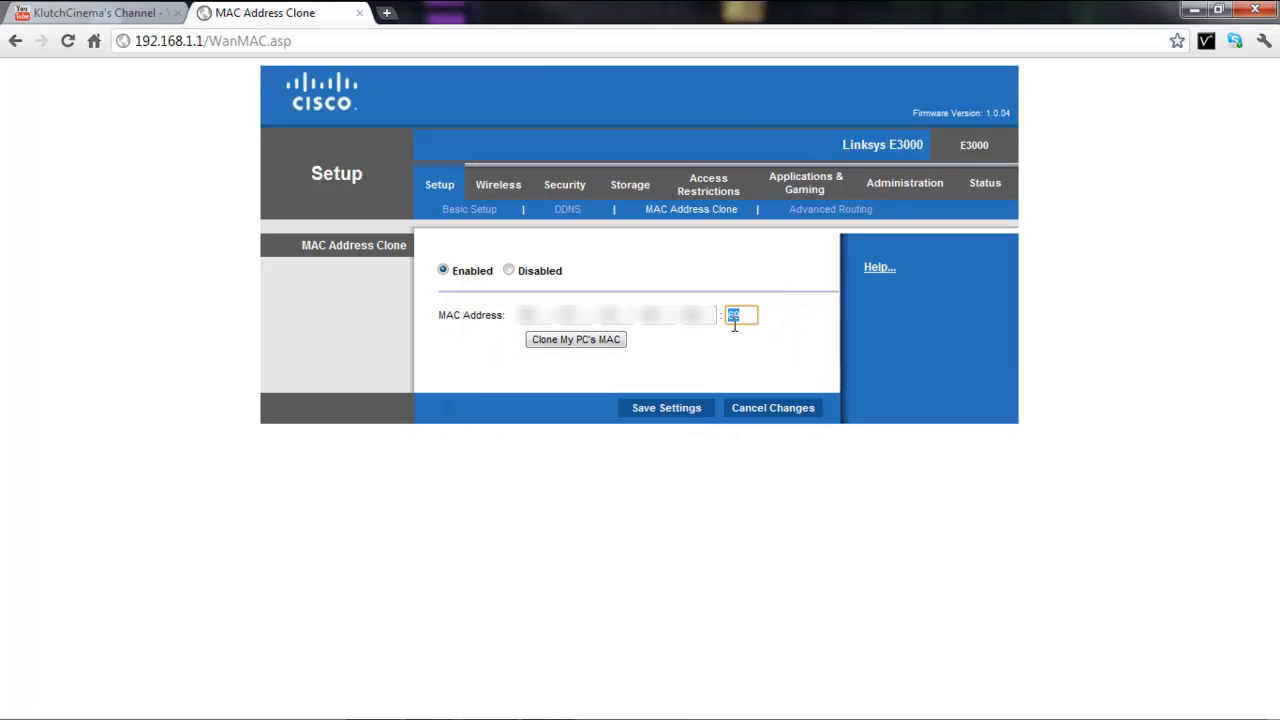
mouse_move(797, 313)
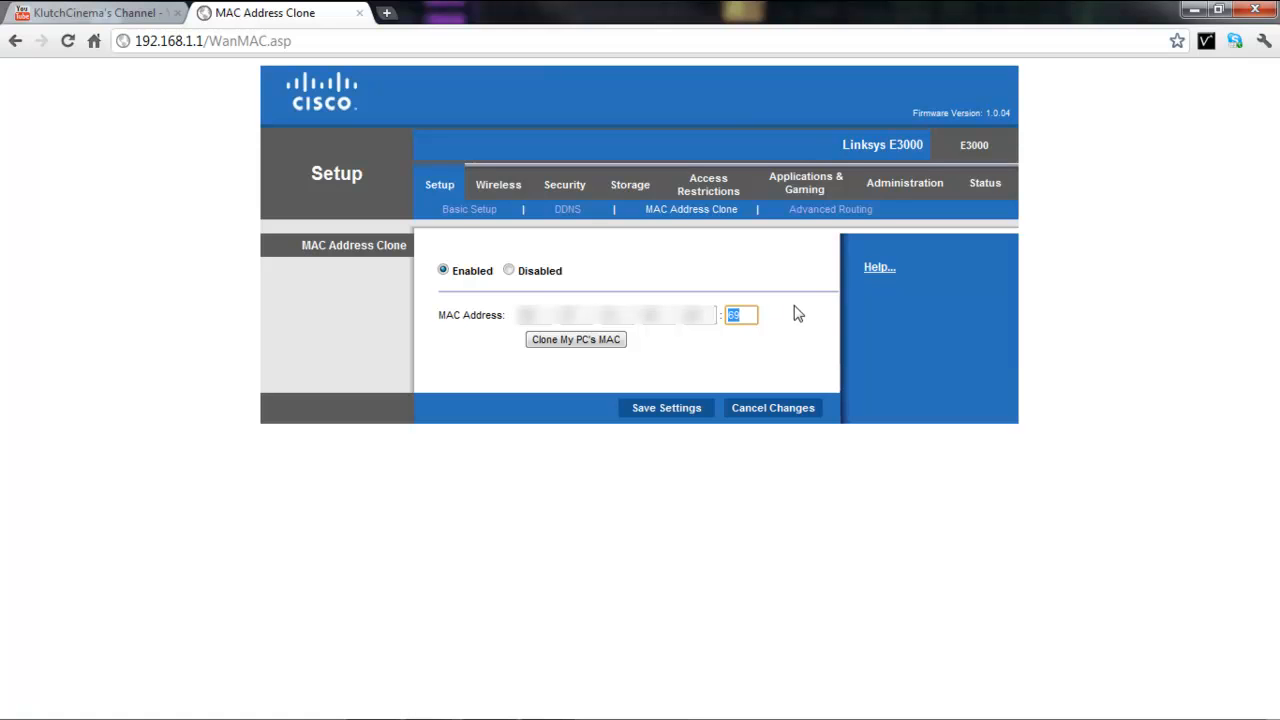
text(f4)
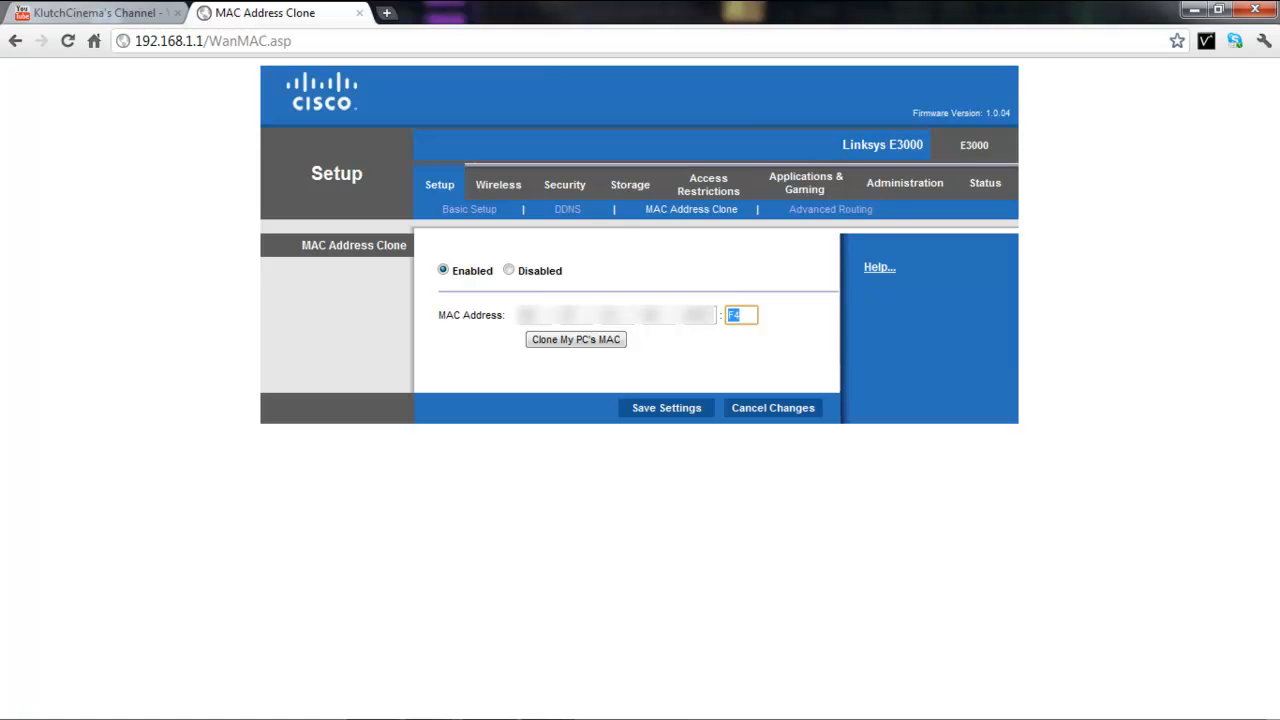
text(AA)
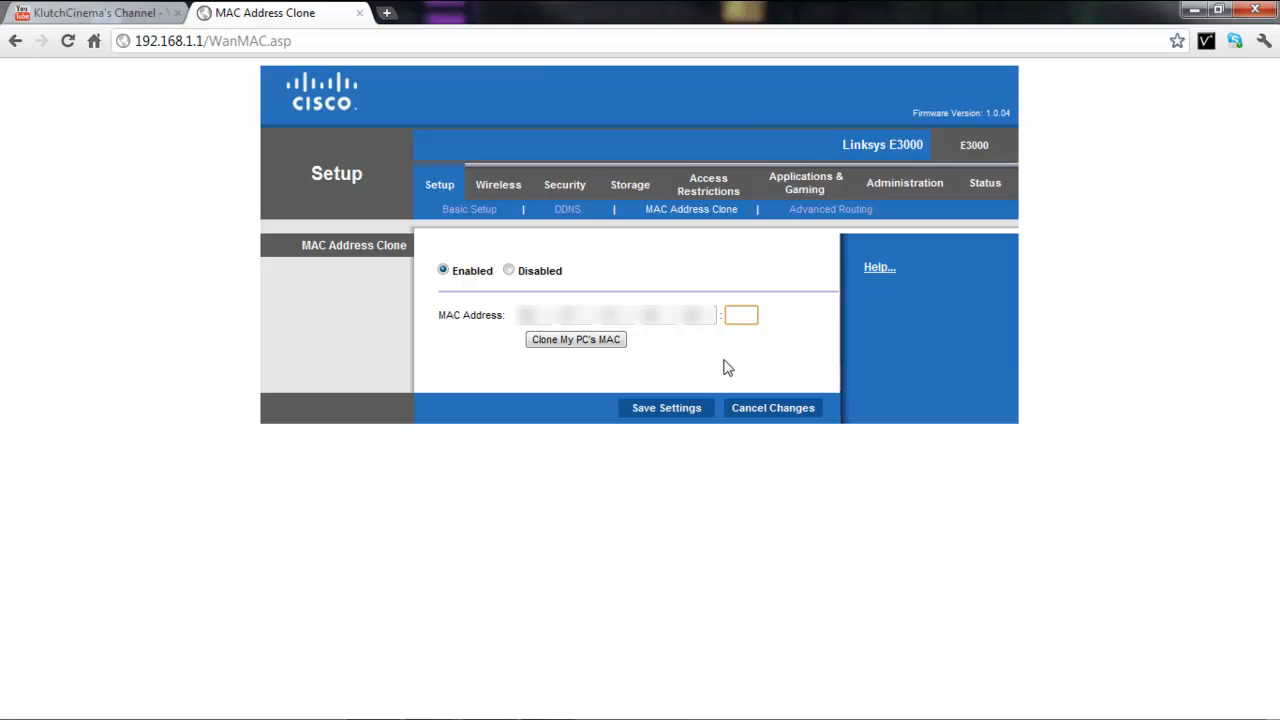
text(69)
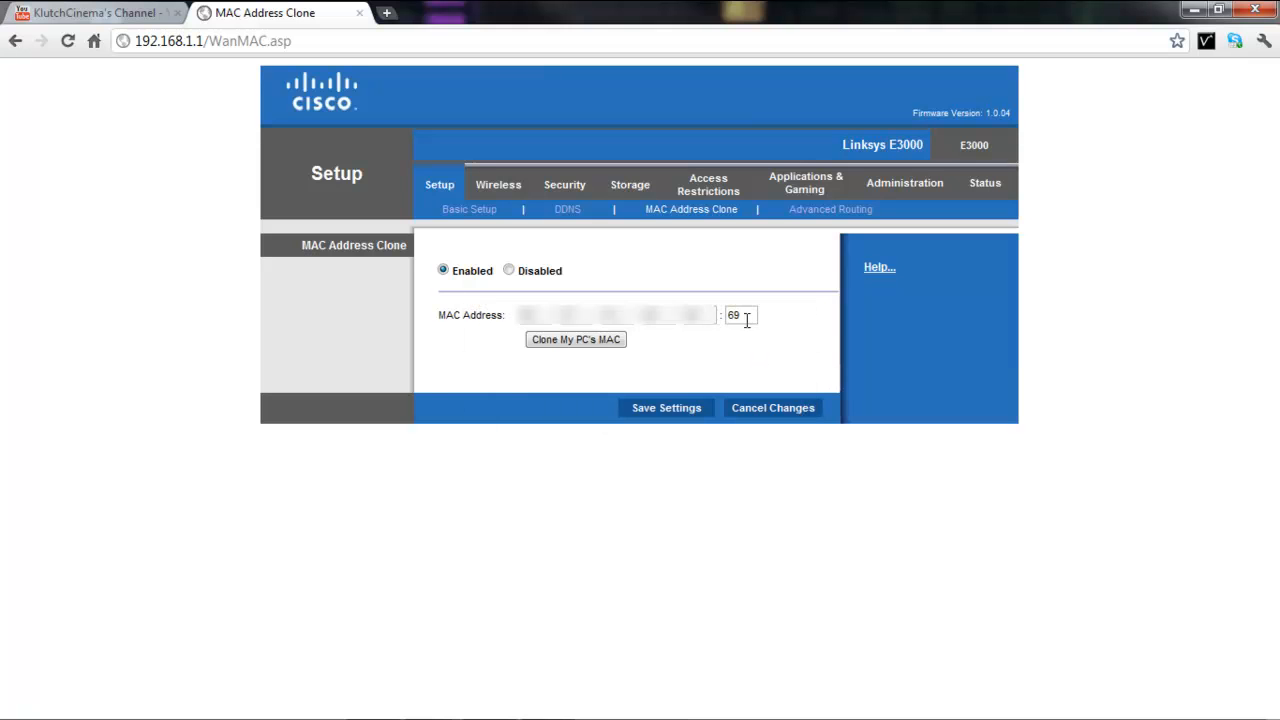
Step: Deselect the MAC address field and minimize Chrome to reveal the Windows desktop
click(740, 315)
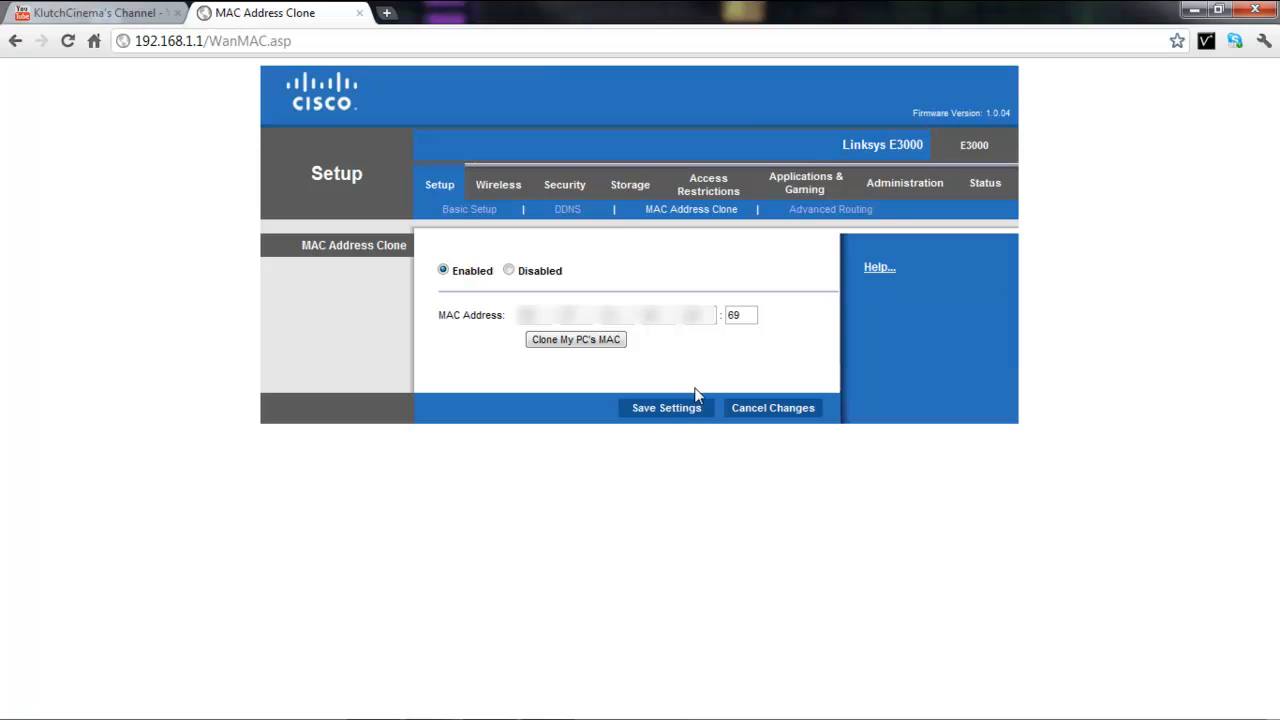
mouse_move(707, 340)
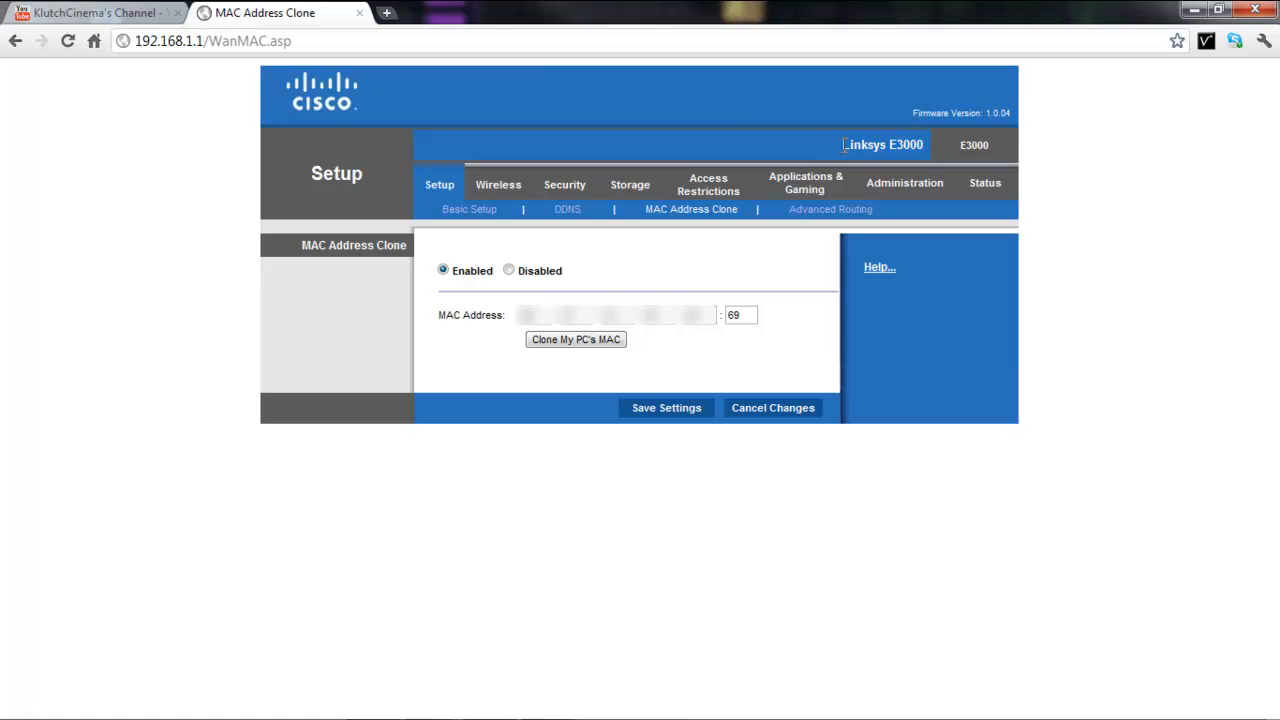
mouse_move(935, 147)
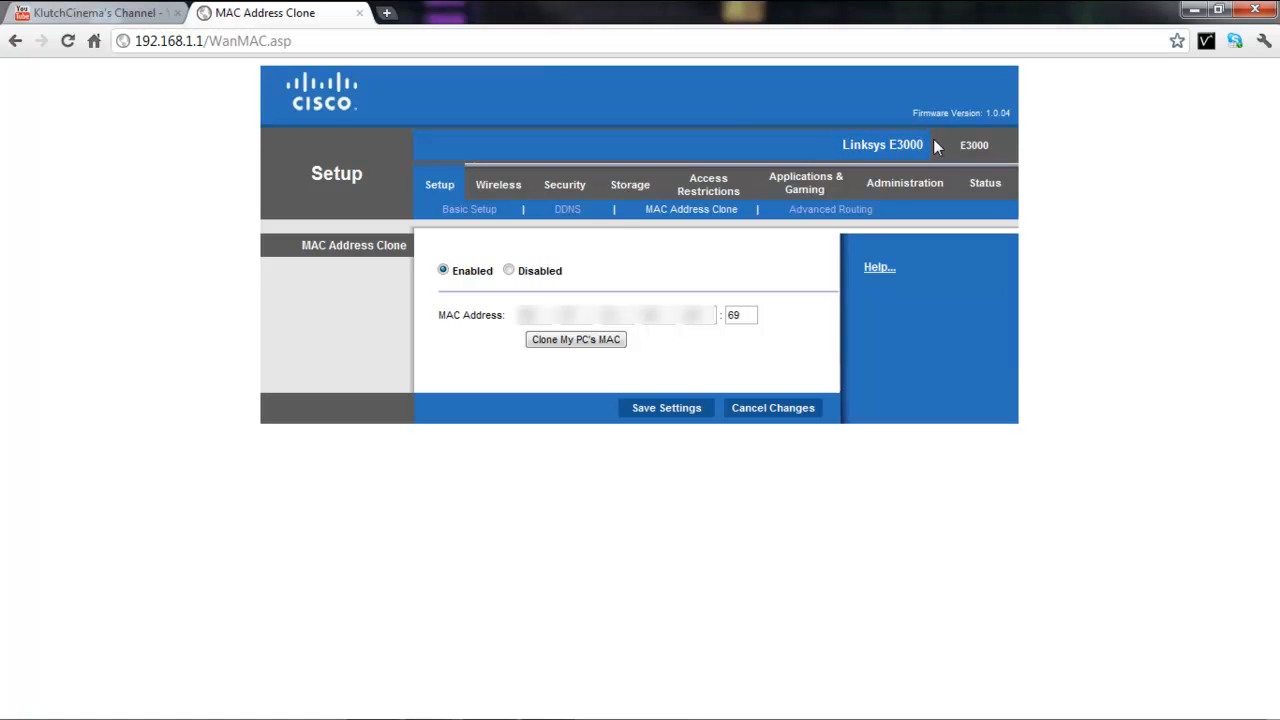
mouse_move(843, 140)
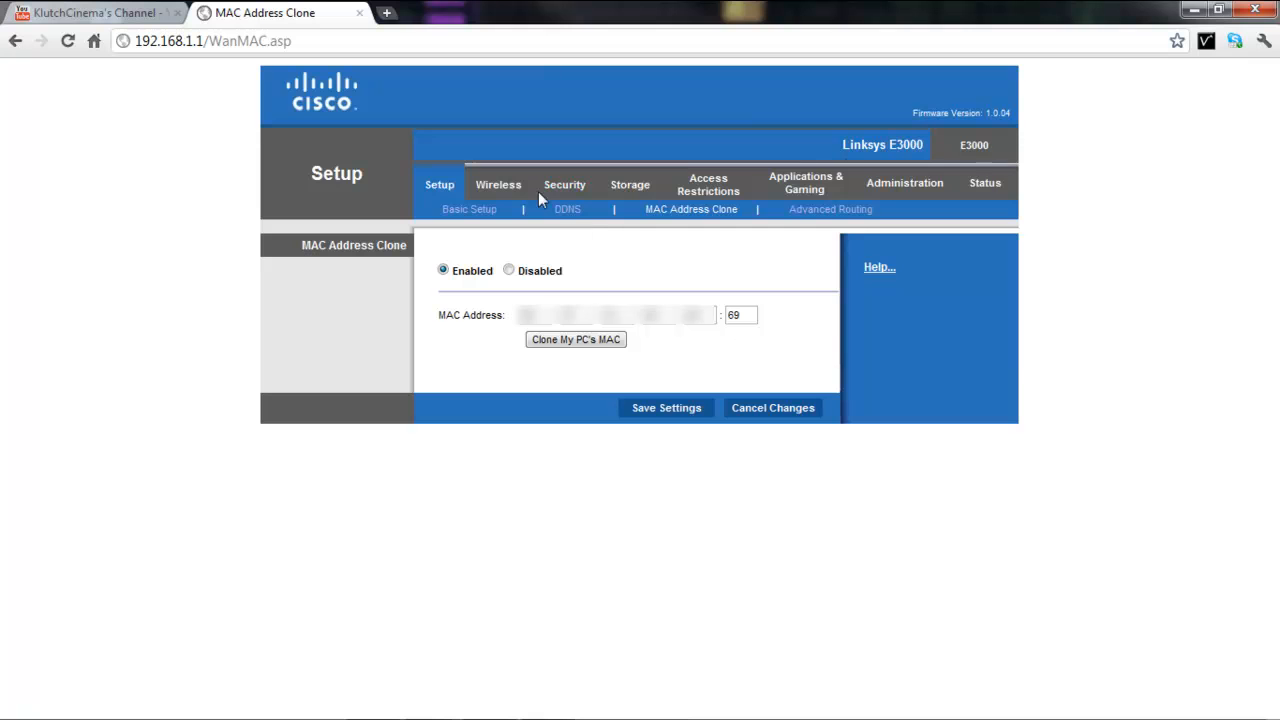
mouse_move(822, 249)
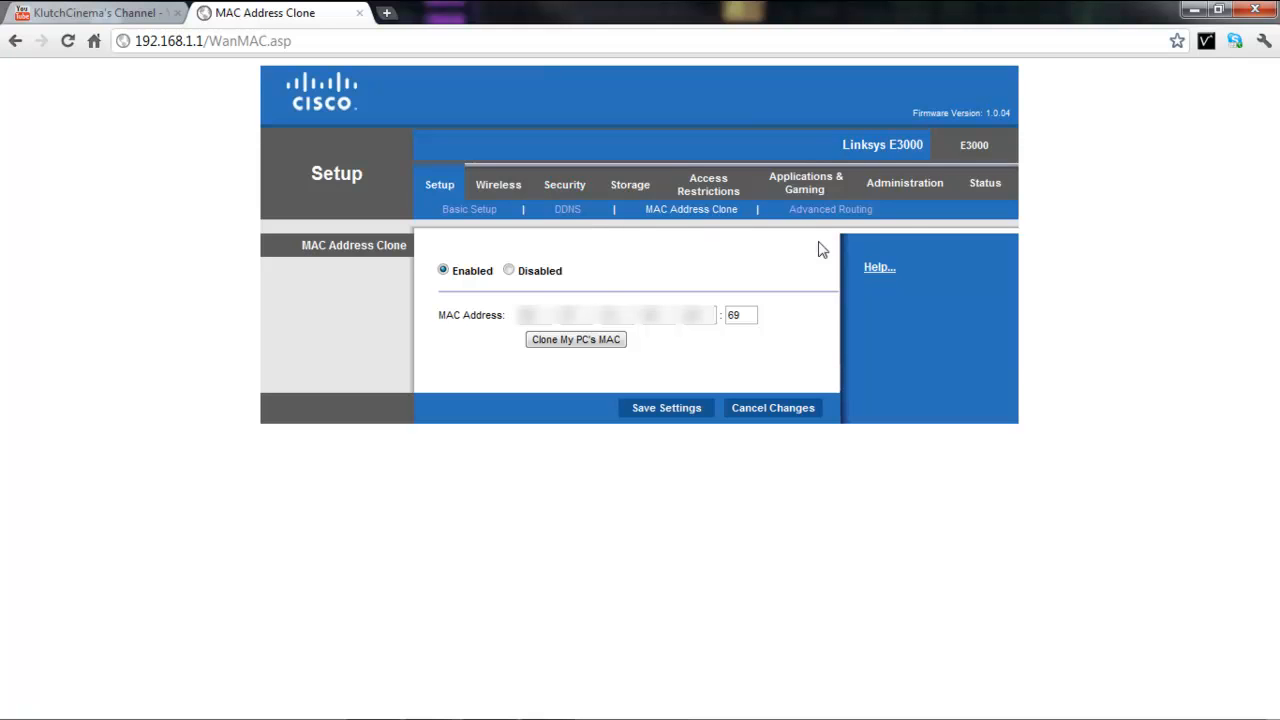
mouse_move(725, 292)
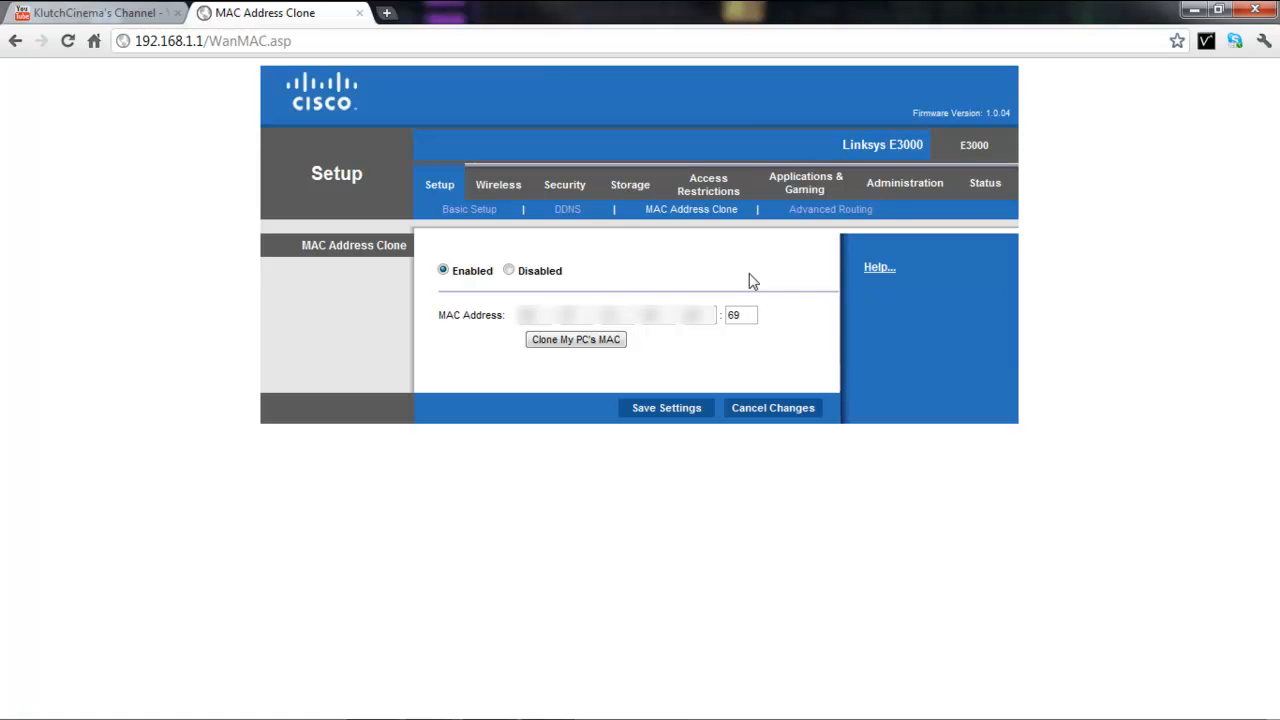
click(740, 315)
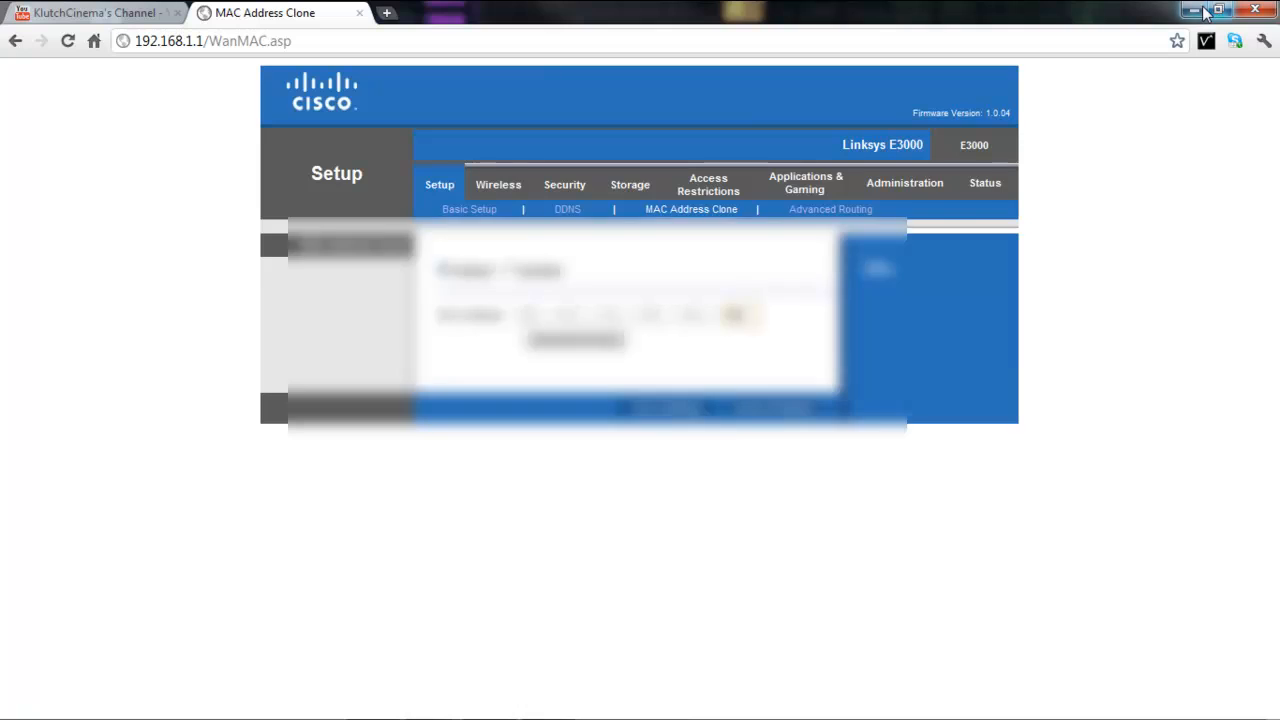
click(1255, 9)
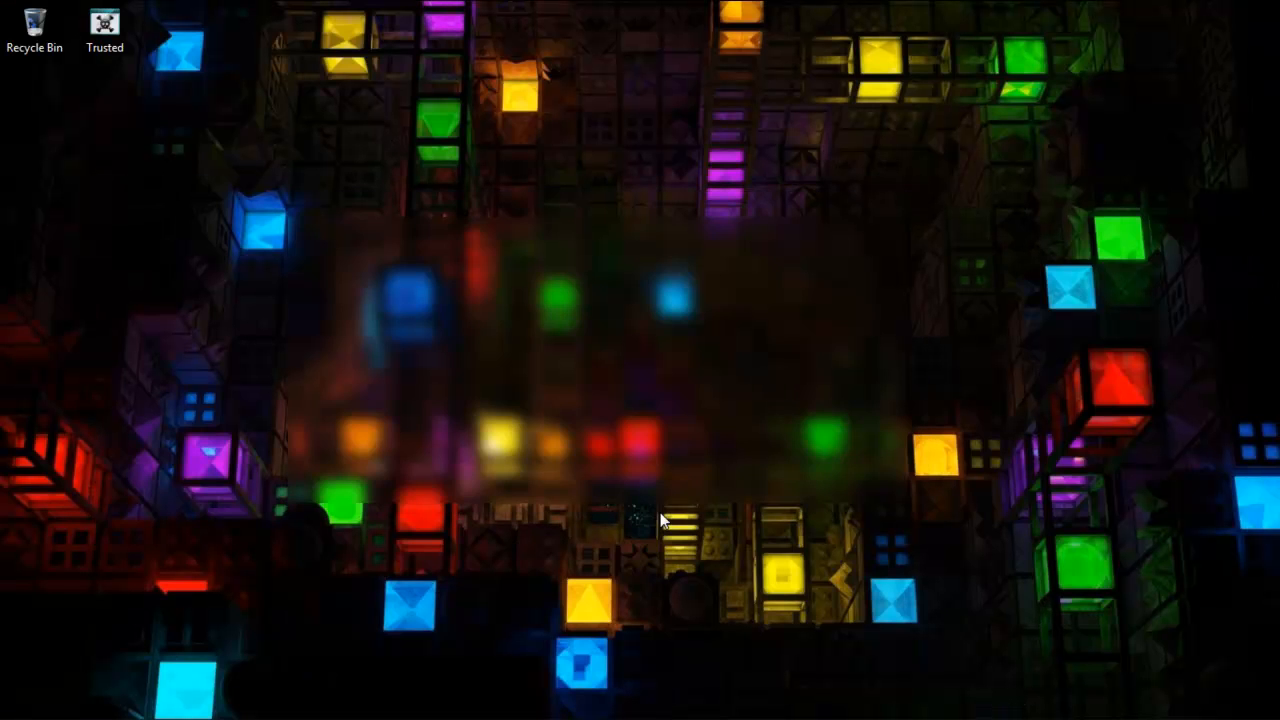